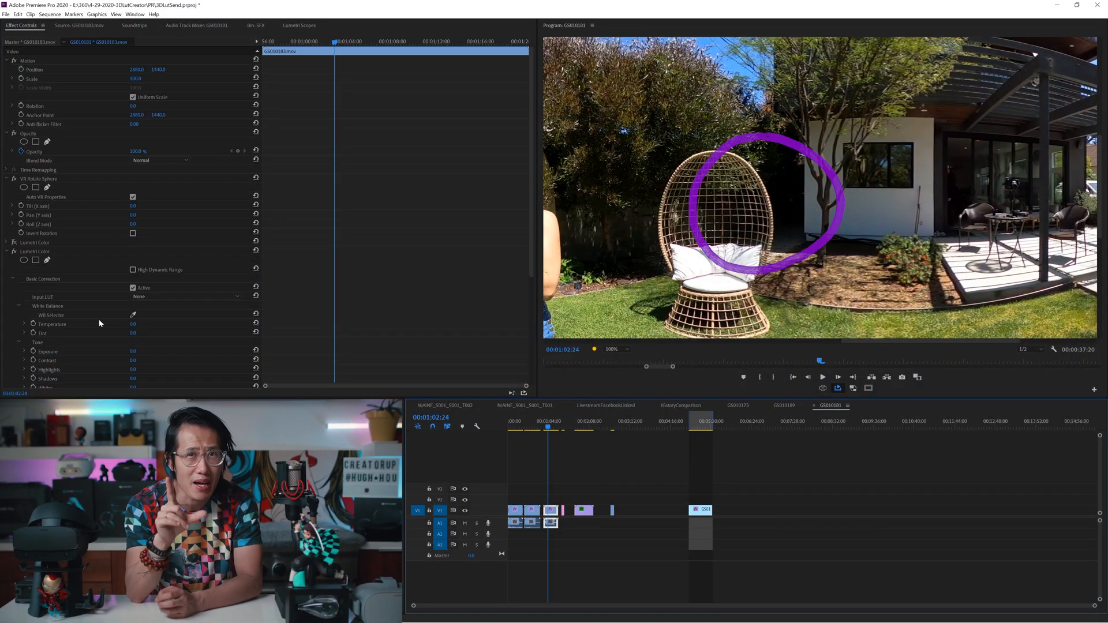
Step: Scrub the clip's Lumetri Exposure upward and fine-tune it, then show the Effects panel
left_click_drag(134, 351, 145, 352)
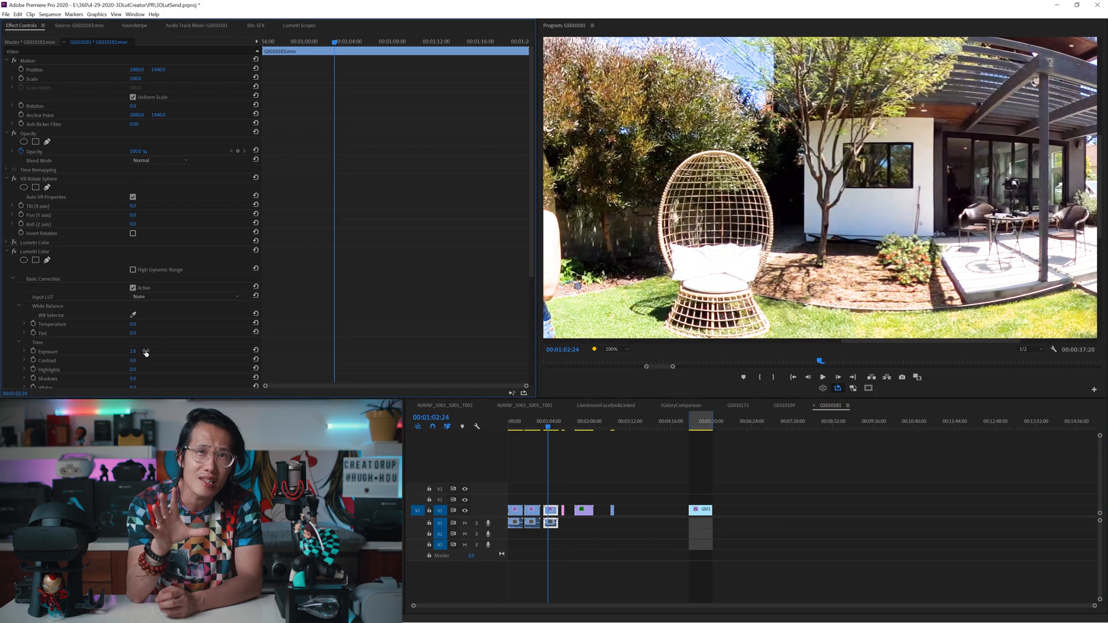
left_click_drag(133, 351, 135, 351)
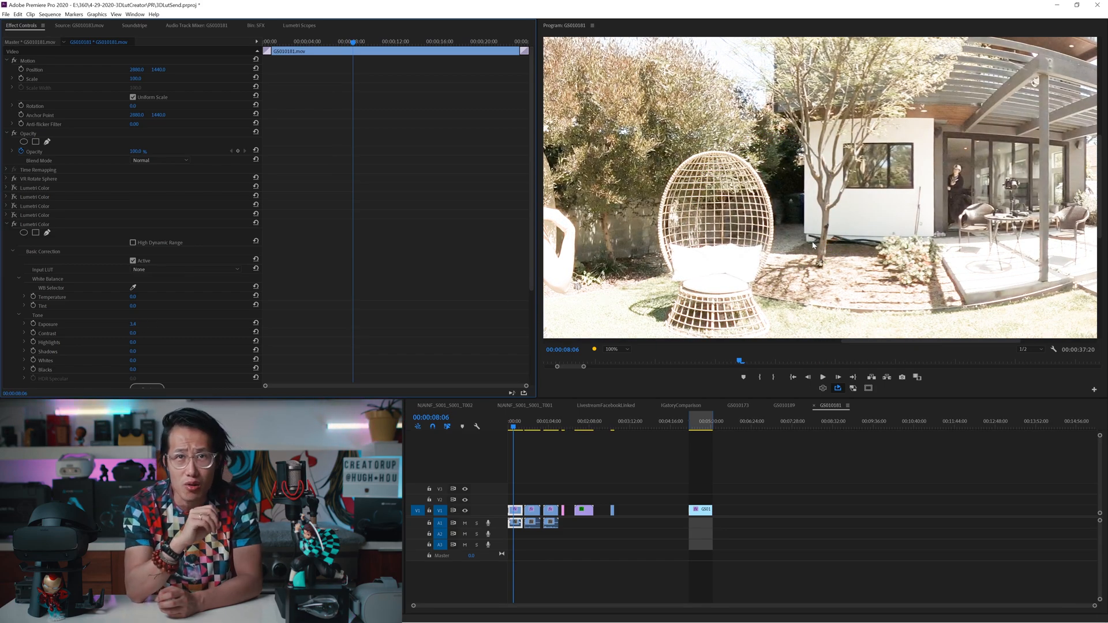
left_click(369, 25)
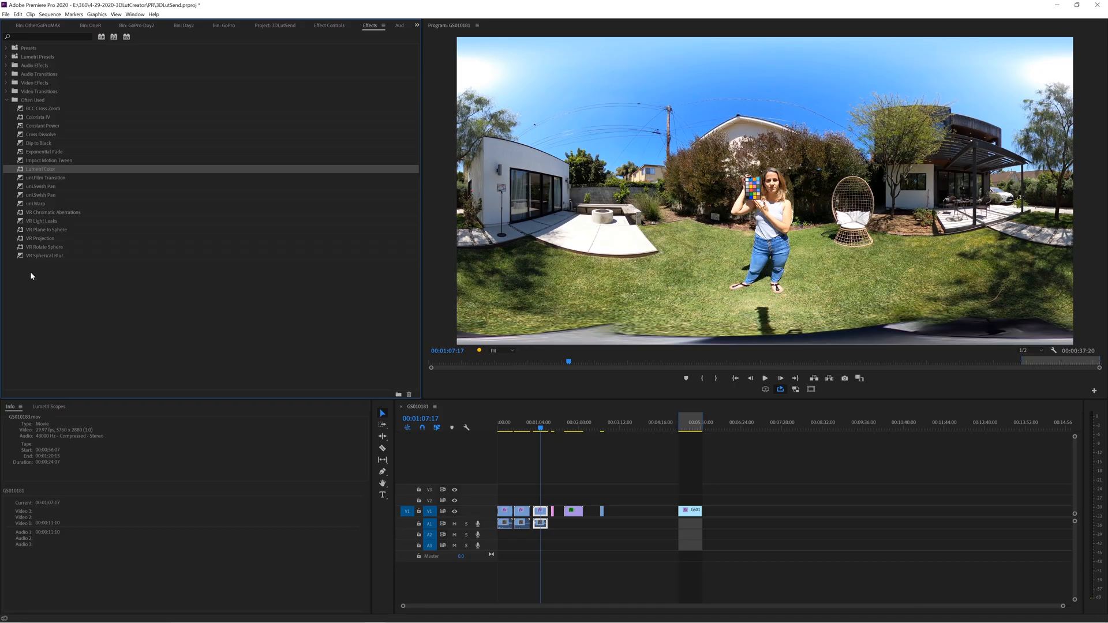
Step: Load the SK 2.cube LUT as the Lumetri Creative look via Browse
left_click(328, 25)
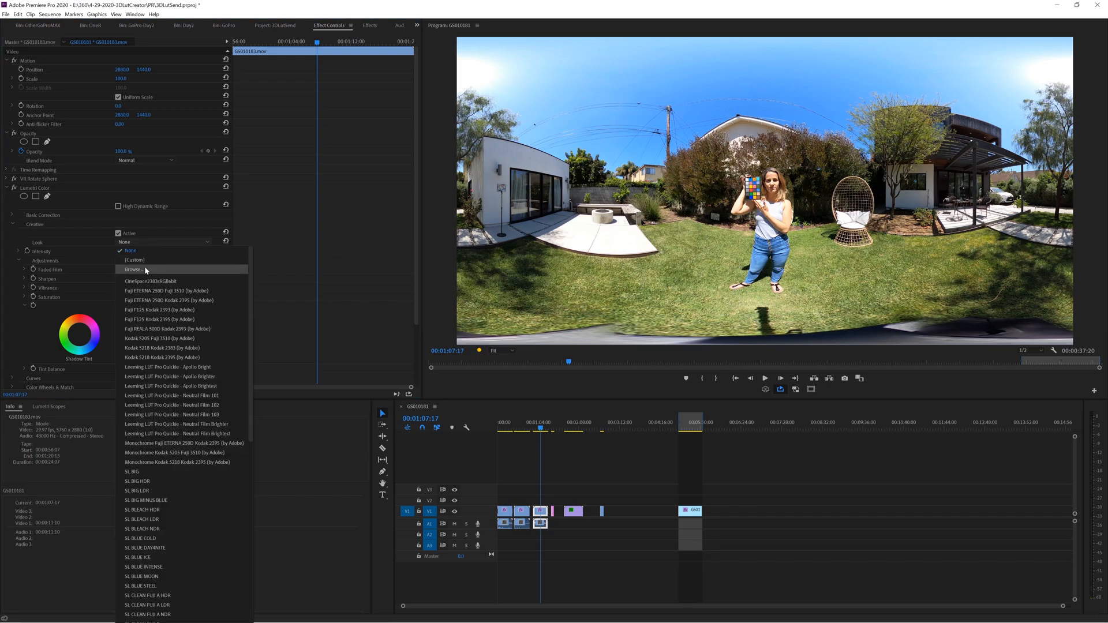
left_click(134, 269)
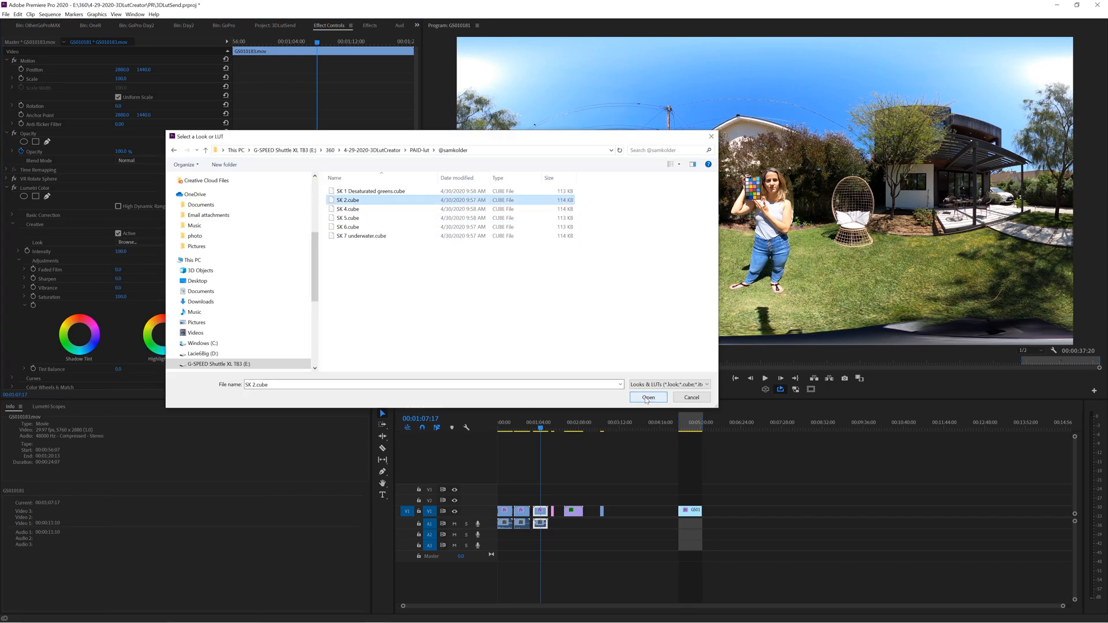
left_click(647, 397)
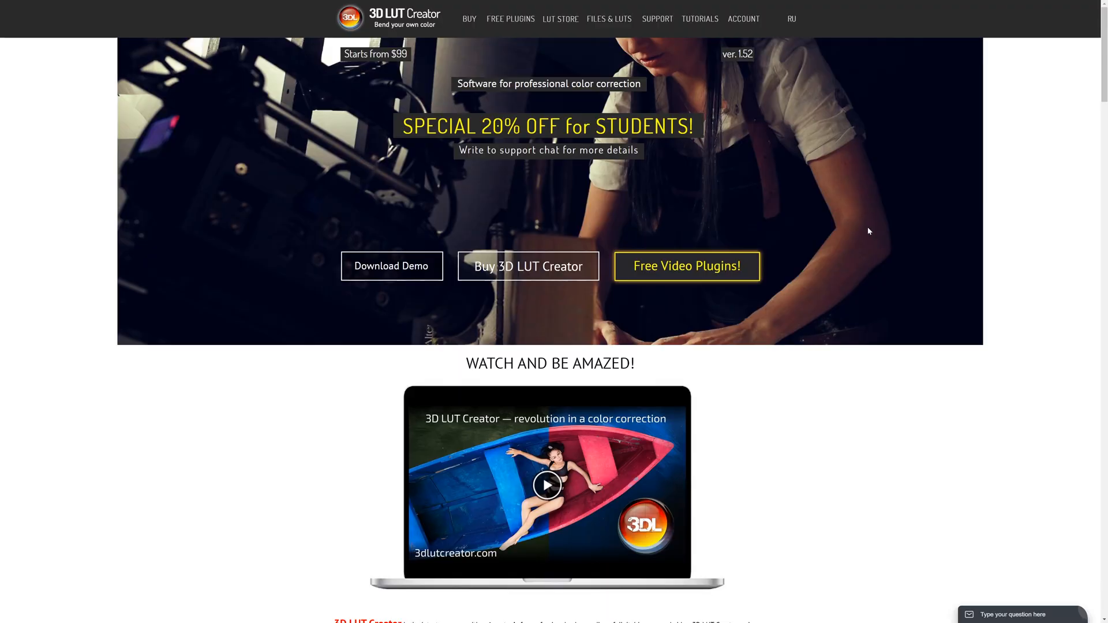
Step: Scroll the 3dlutcreator.com homepage past Unique Tools to the pricing tiers
scroll("down", 3)
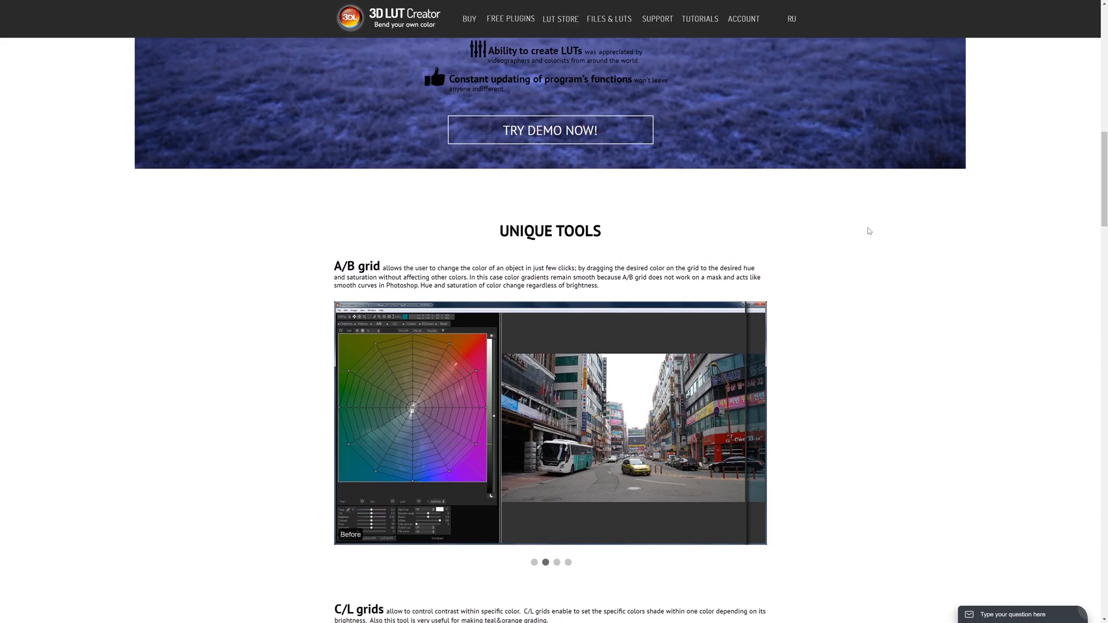
scroll("down", 3)
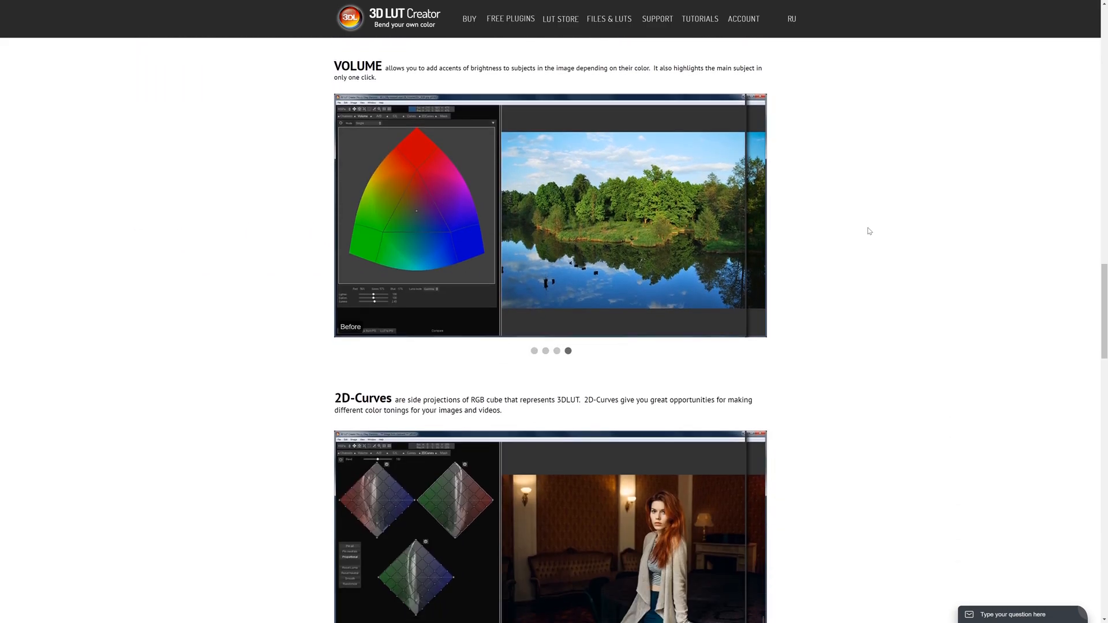
scroll("down", 3)
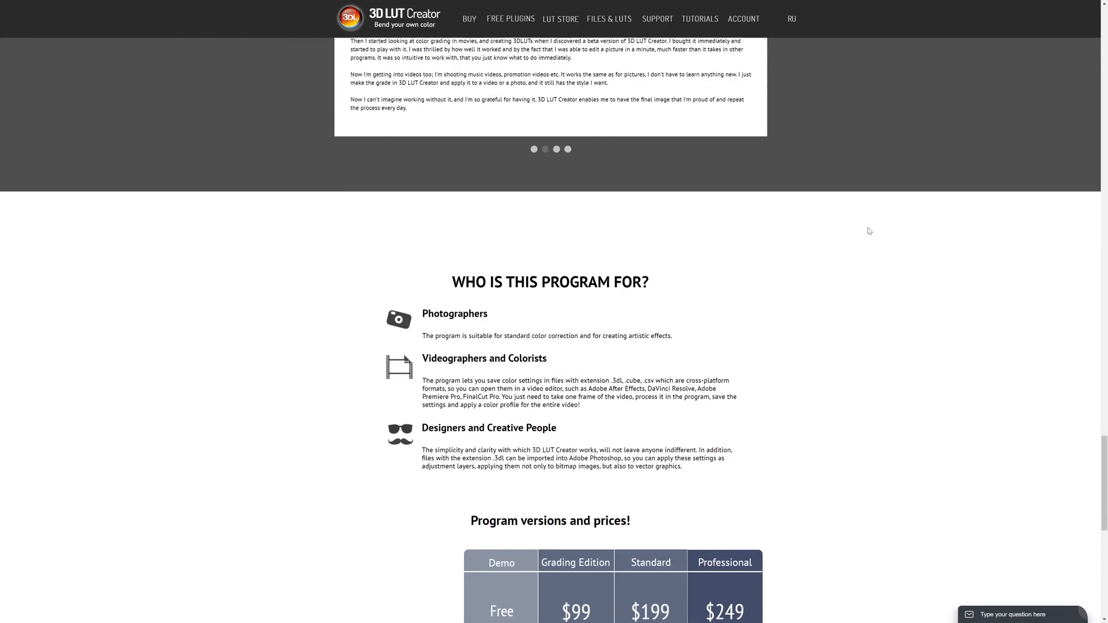